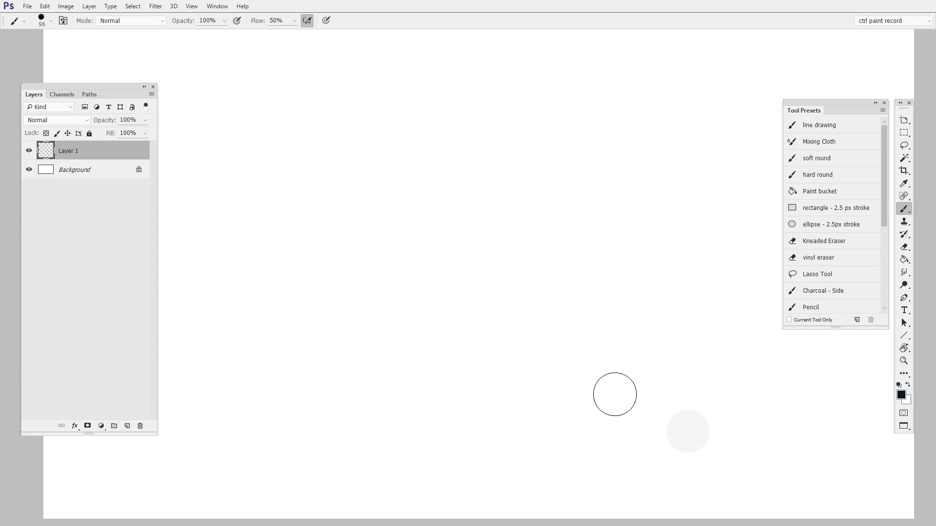
- Paint several wavy strokes on Layer 1 that build from light to dark with pen pressure
drag(615, 394, 310, 174)
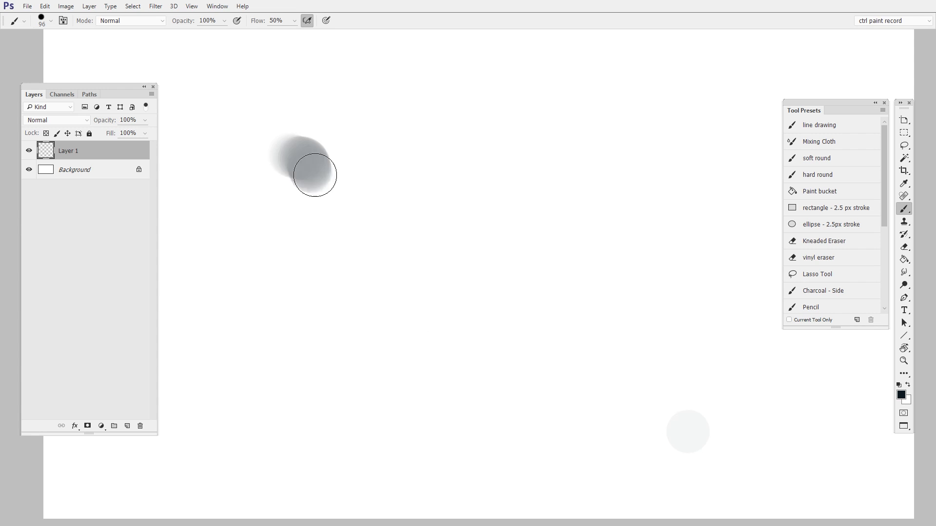
drag(304, 167, 687, 225)
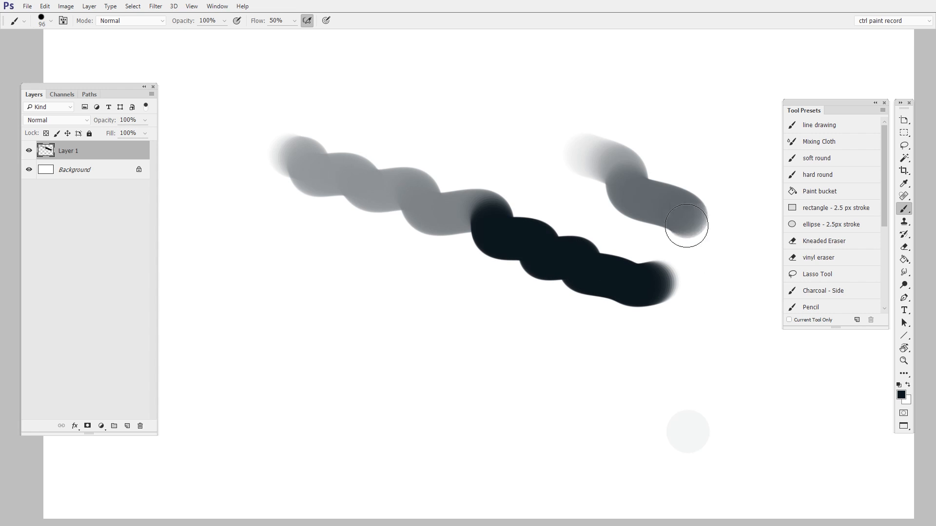
drag(686, 225, 721, 373)
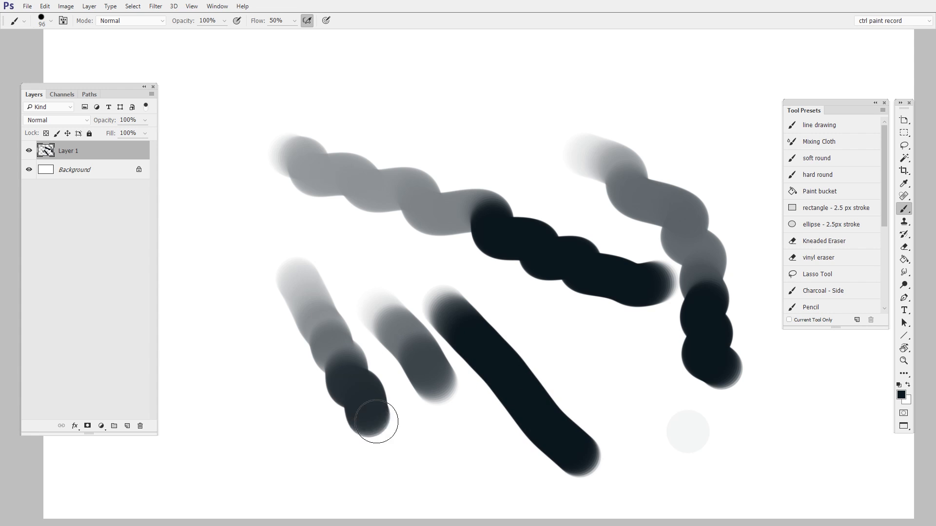
drag(376, 421, 537, 185)
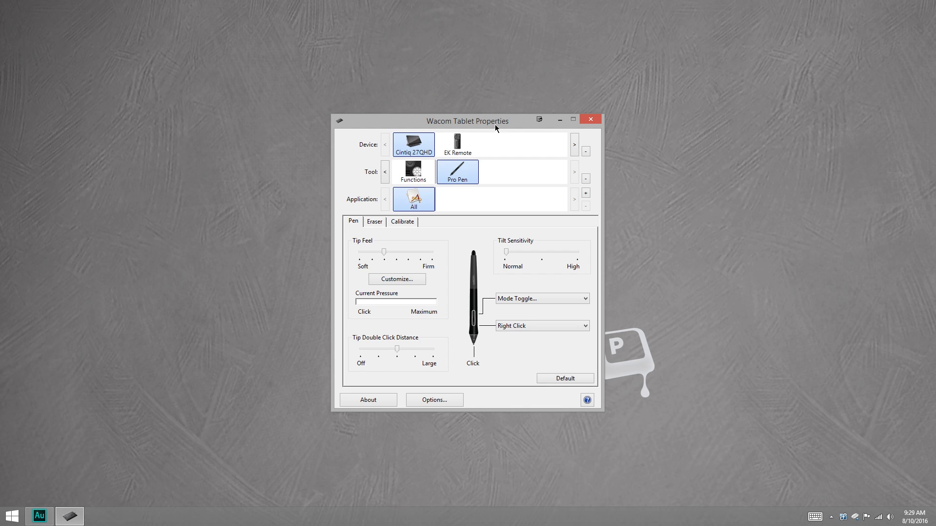
drag(467, 121, 508, 119)
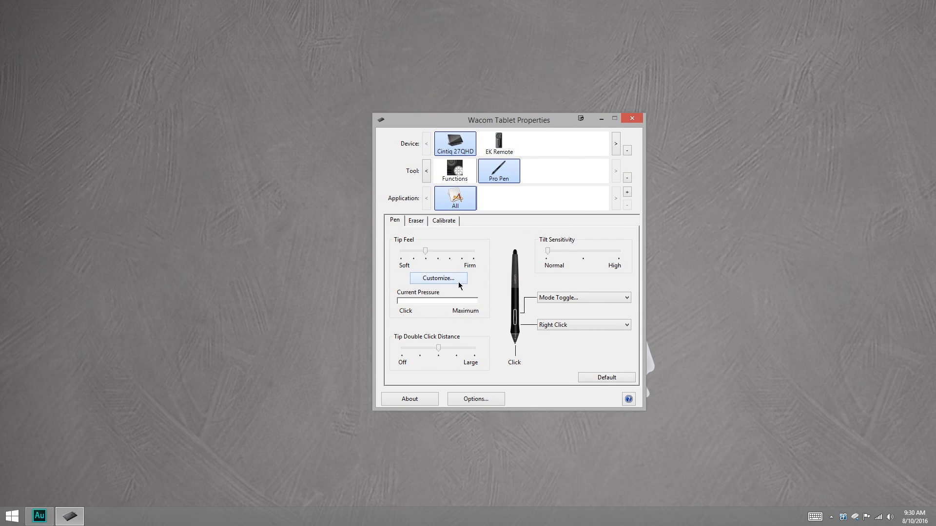
mouse_move(438, 278)
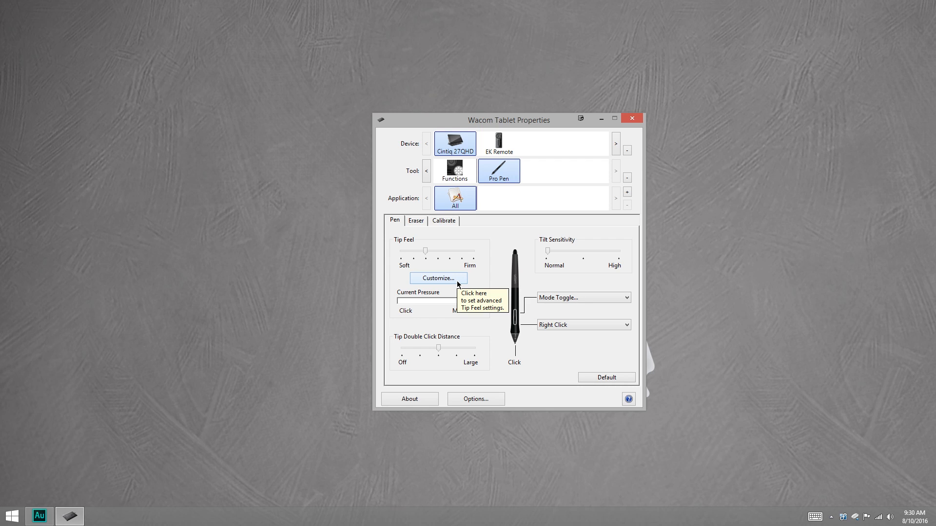
mouse_move(553, 123)
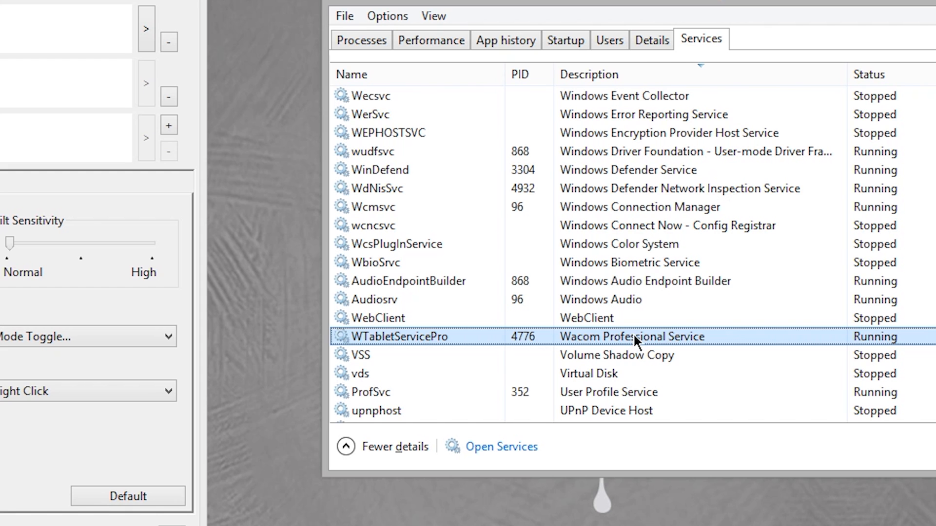
- Stop the WTabletServicePro service from the Services list so Wacom Tablet Properties closes
right_click(633, 336)
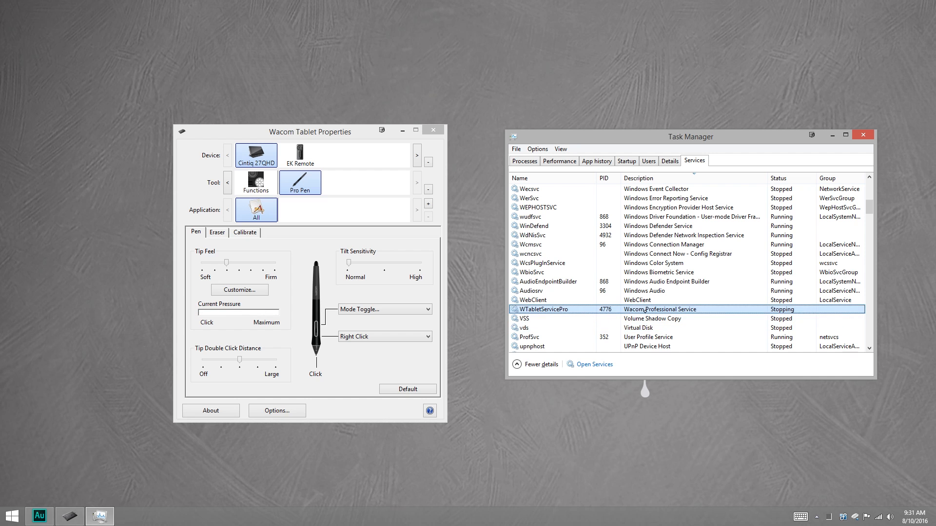
click(431, 130)
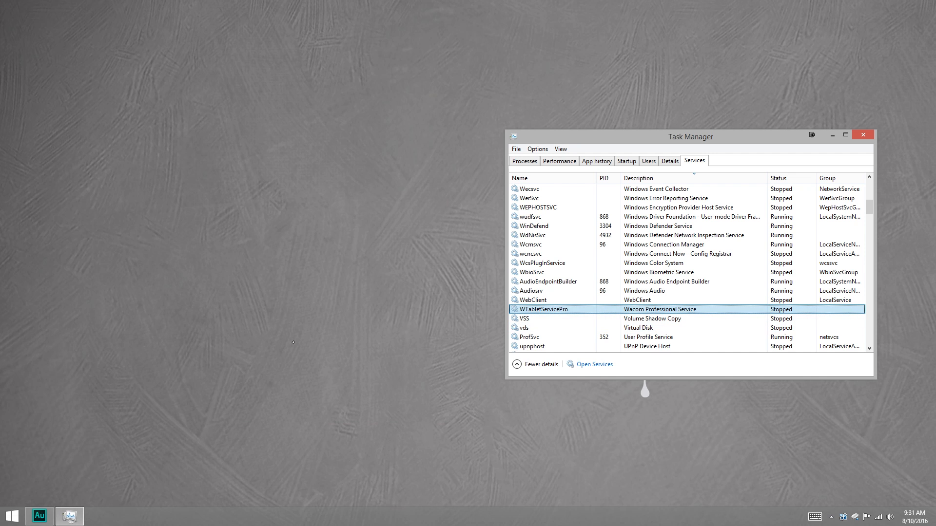
mouse_move(411, 424)
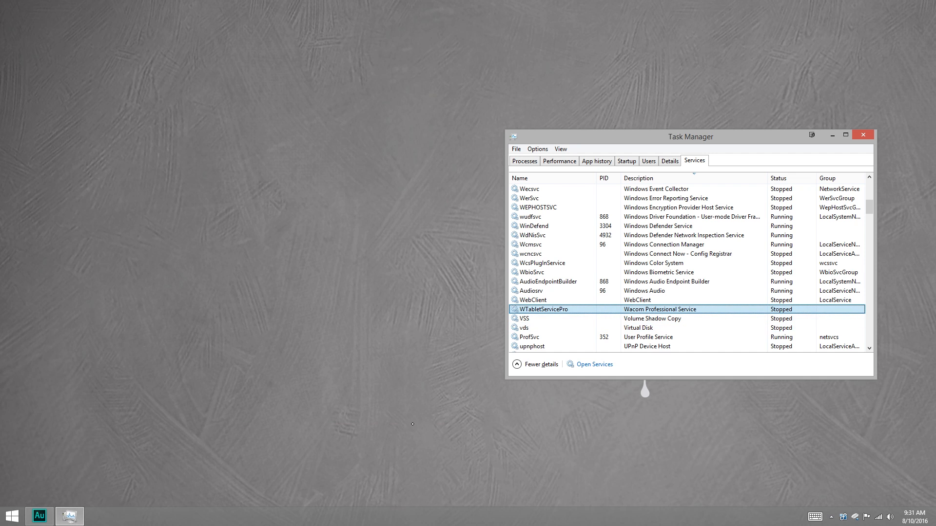
mouse_move(414, 458)
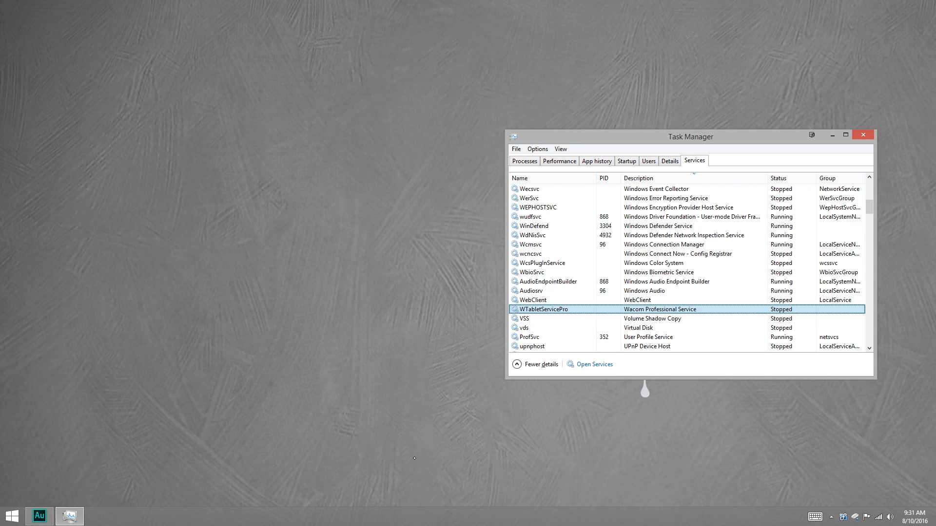
- Browse to AppData\Roaming\WTablet and select Wacom_Tablet.dat beside its backup copy
click(68, 516)
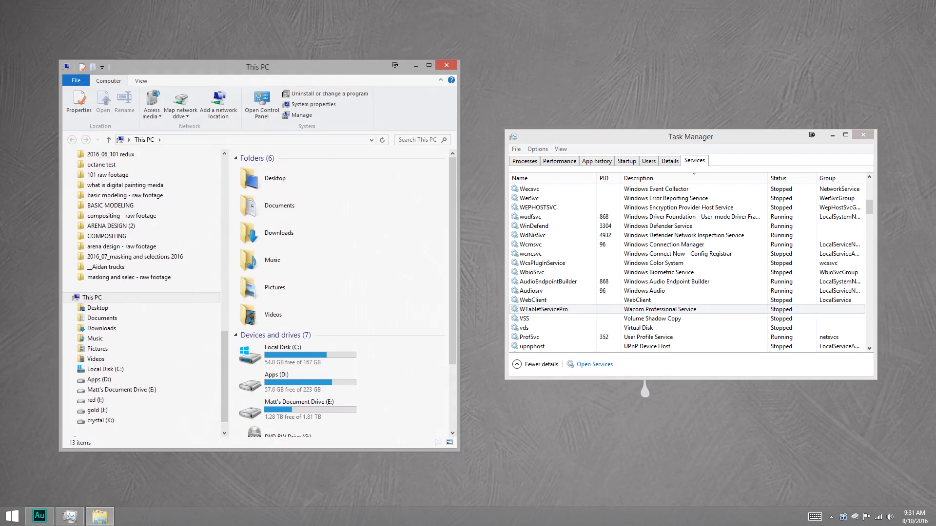
click(109, 270)
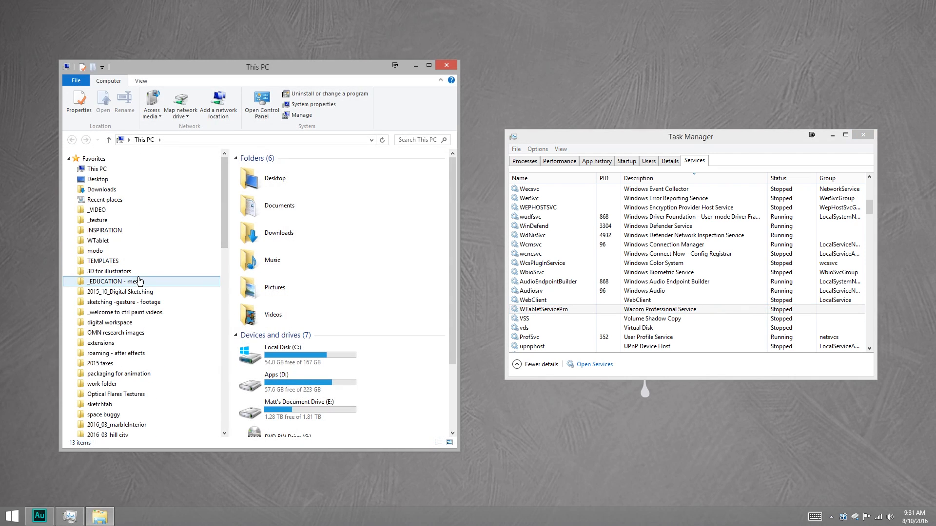
double_click(98, 240)
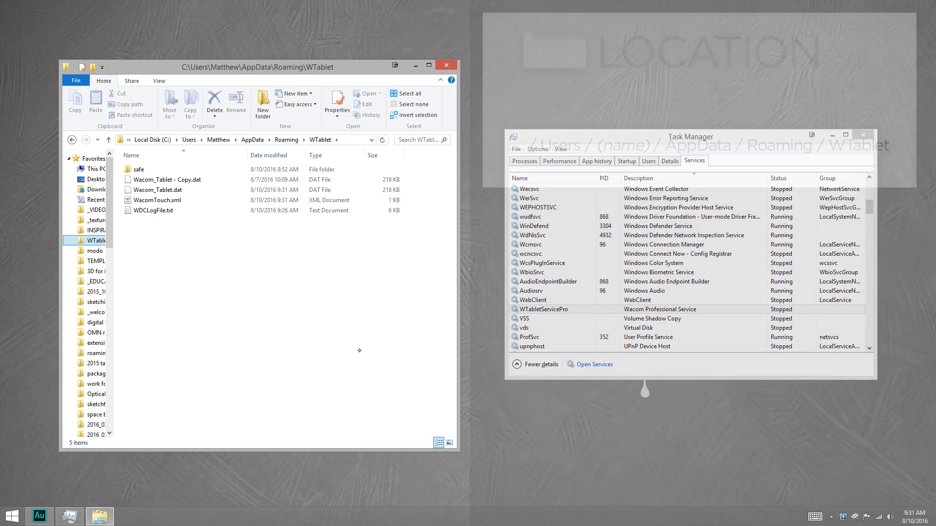
click(863, 135)
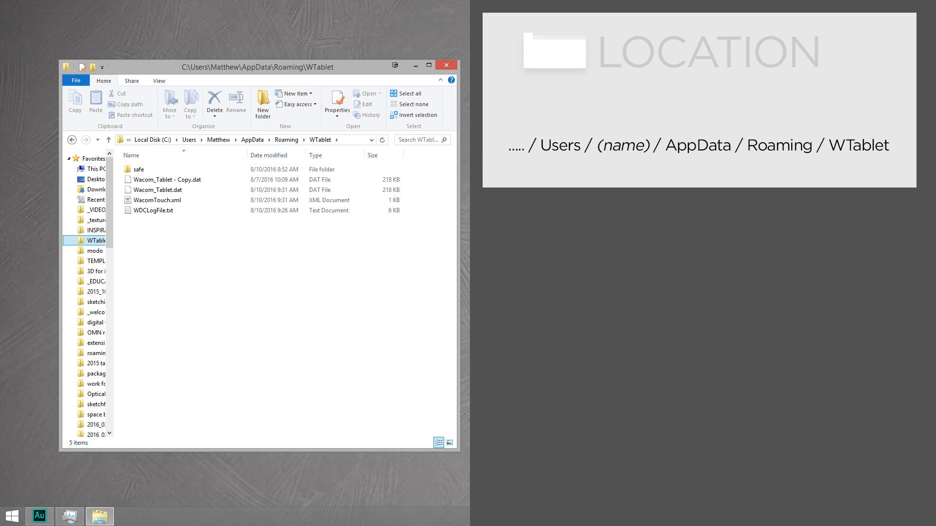
click(159, 190)
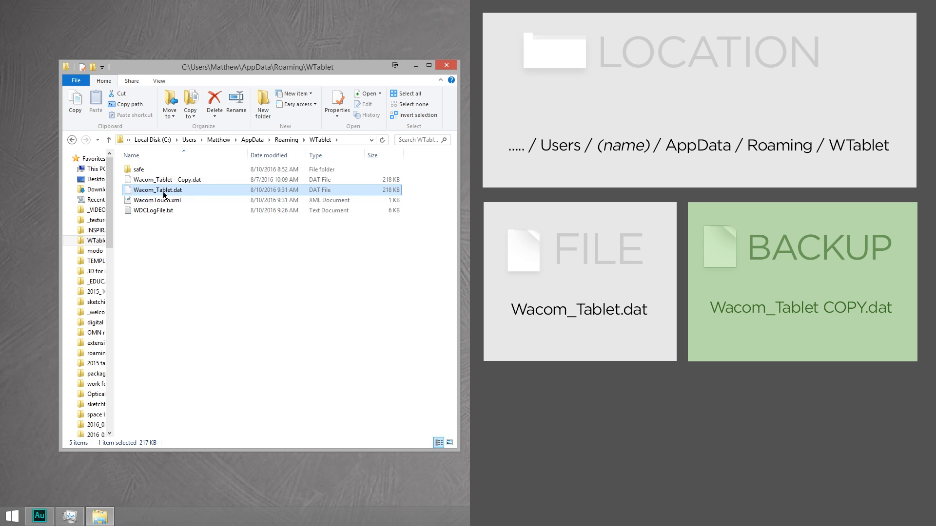
- Edit Wacom_Tablet.dat with Notepad++ and bring up the Find dialog
right_click(158, 190)
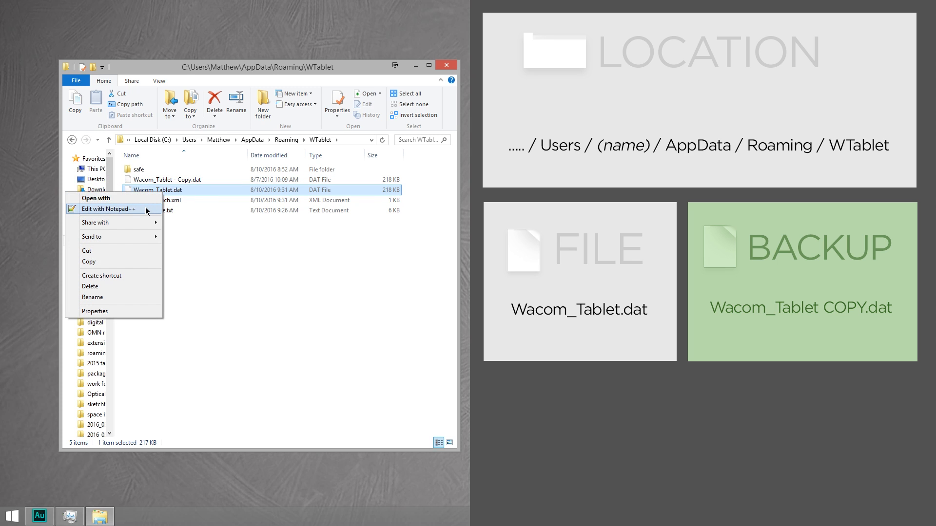
click(105, 209)
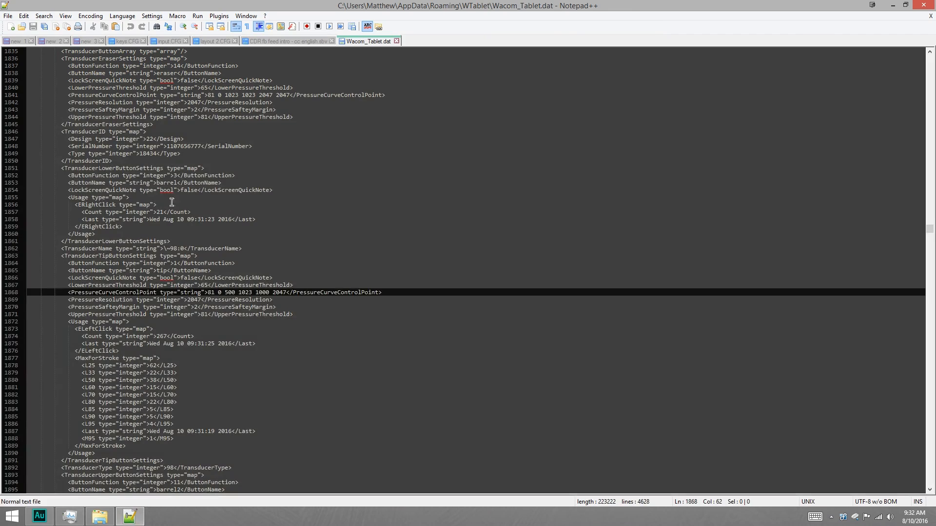
mouse_move(318, 254)
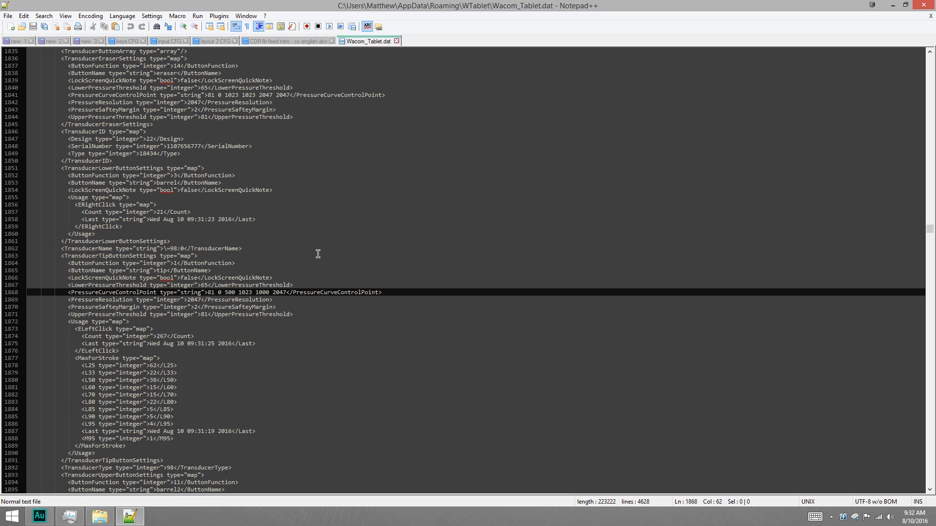
key(ctrl+f)
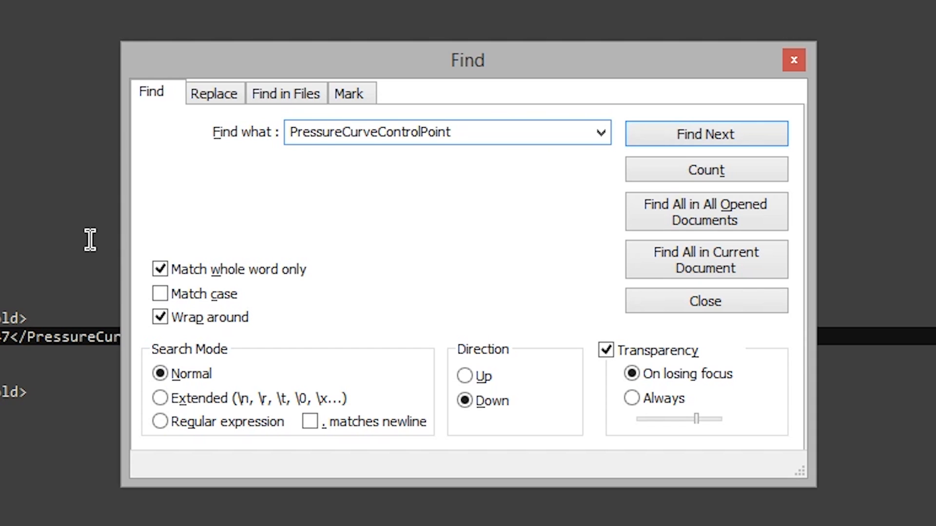
- Find the pen tip's PressureCurveControlPoint entry at line 1868 and dismiss the search
click(706, 133)
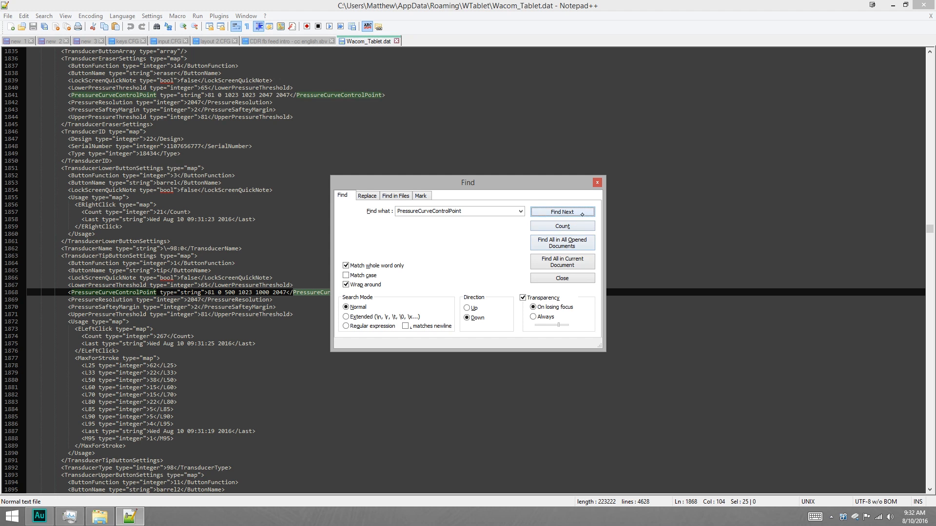
click(560, 278)
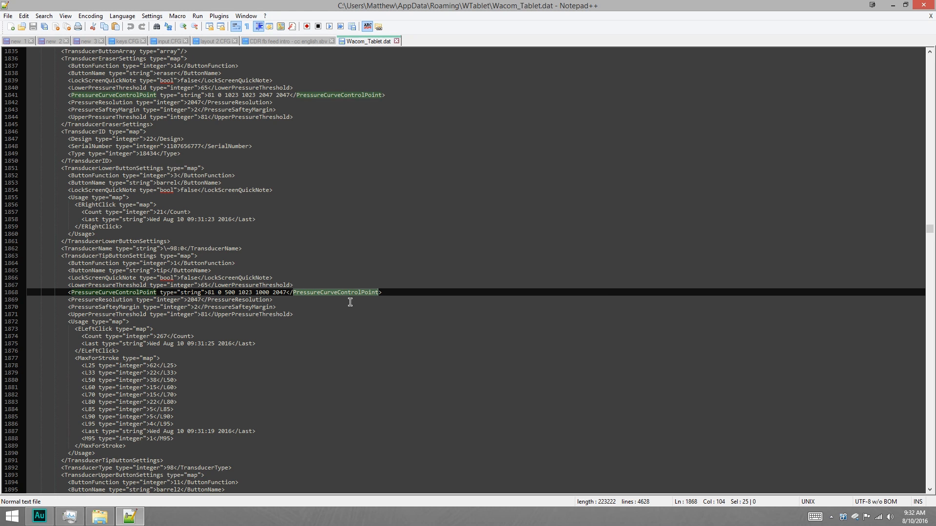
mouse_move(366, 102)
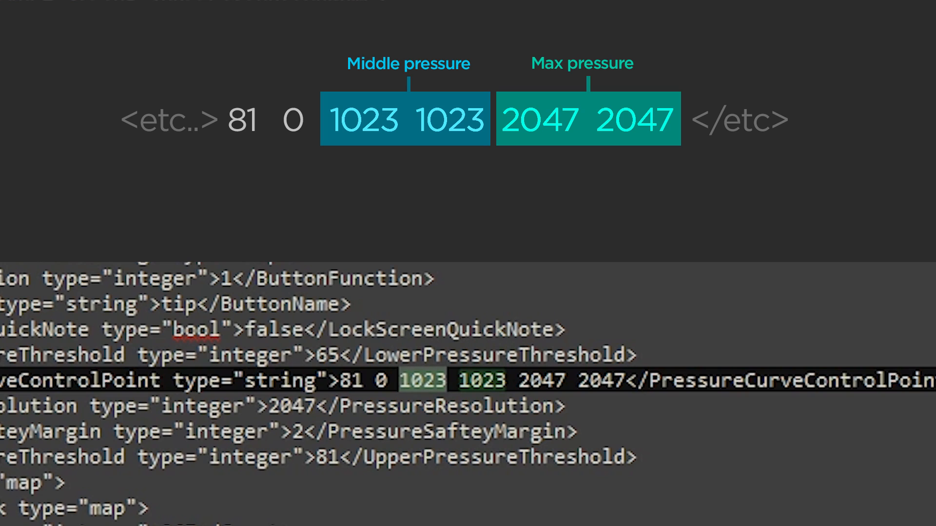
- Replace the tip curve's first 1023 with 500 and first 2047 with 1000
text(500)
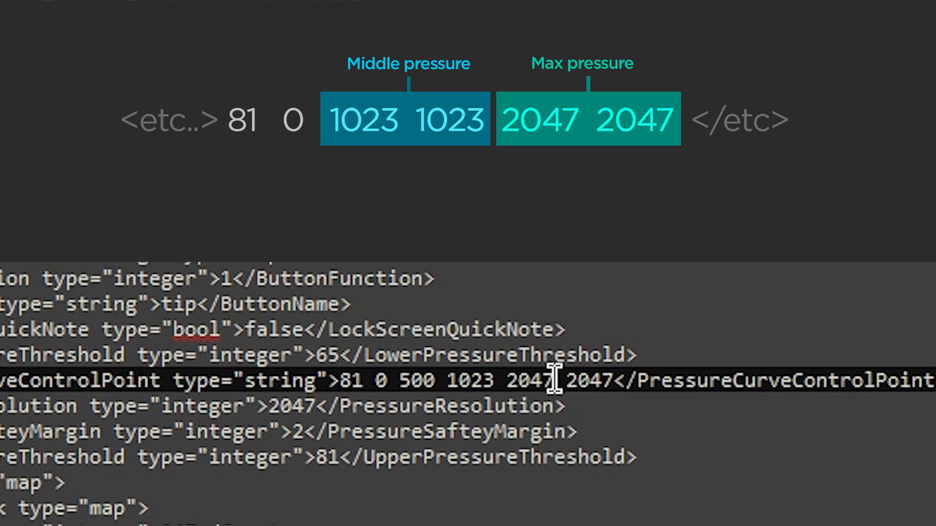
double_click(528, 381)
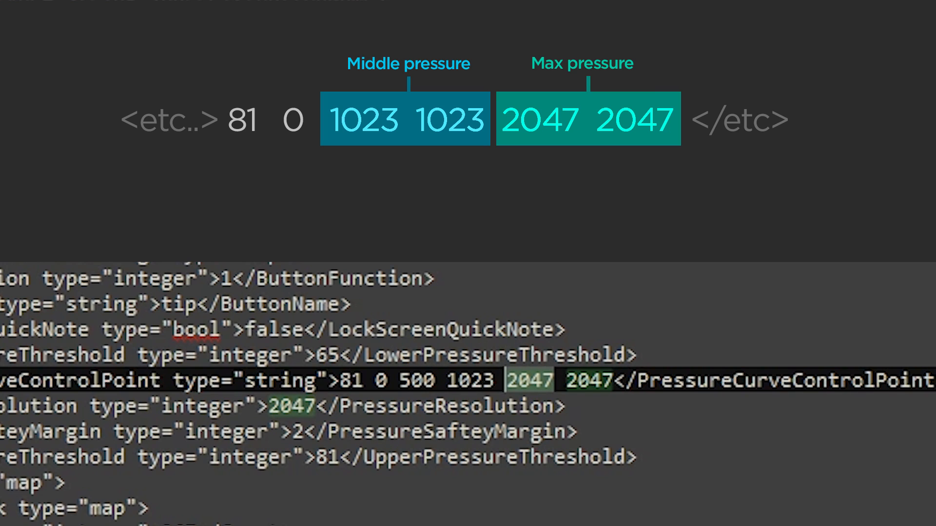
text(1000)
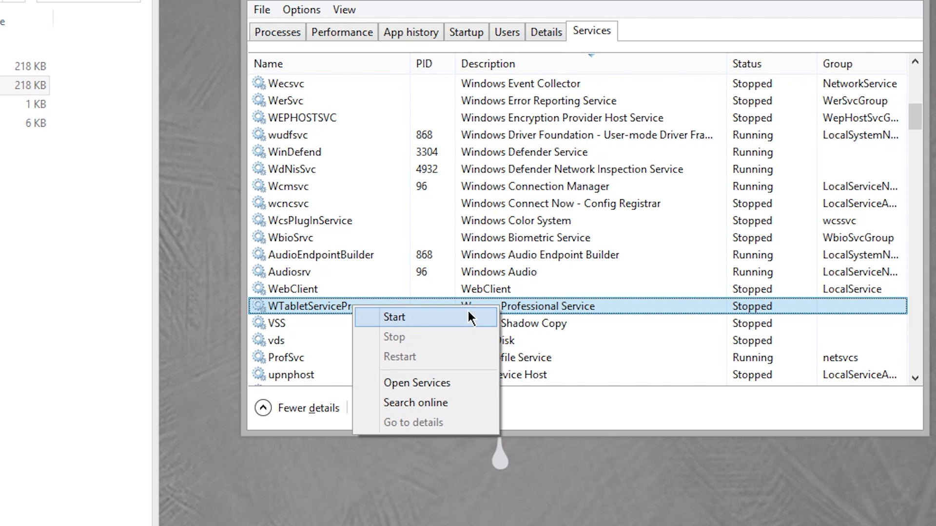
- Start the WTabletServicePro service again
click(394, 317)
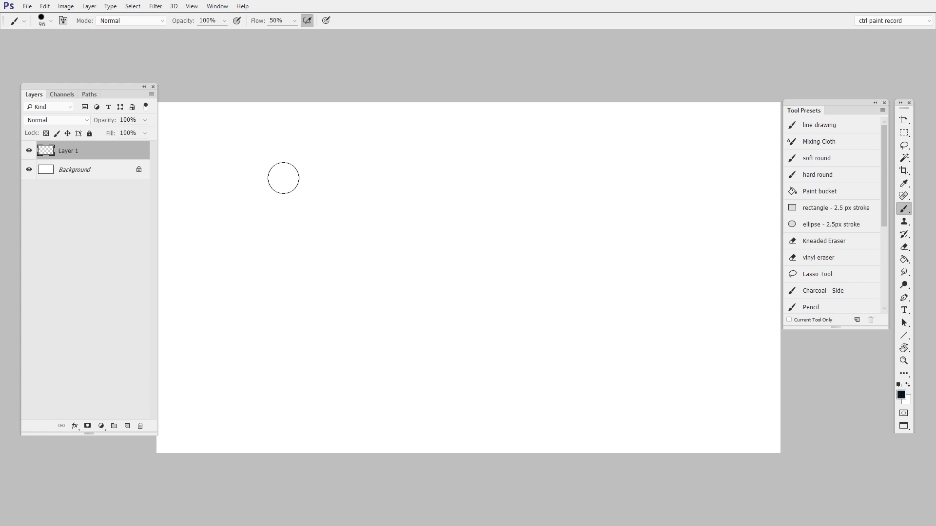
- Paint a wavy stroke on Layer 1 that fades from light gray to solid dark with moderate pressure
drag(283, 177, 591, 331)
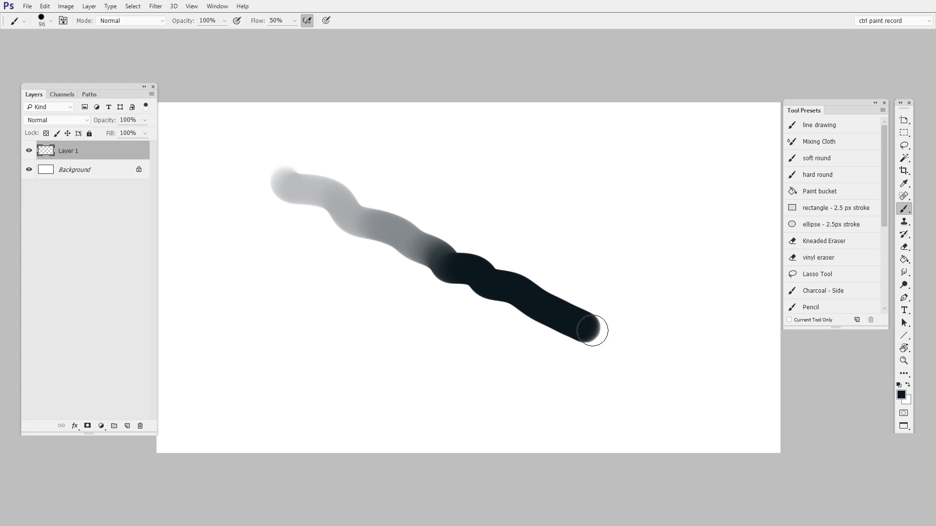
drag(591, 331, 634, 452)
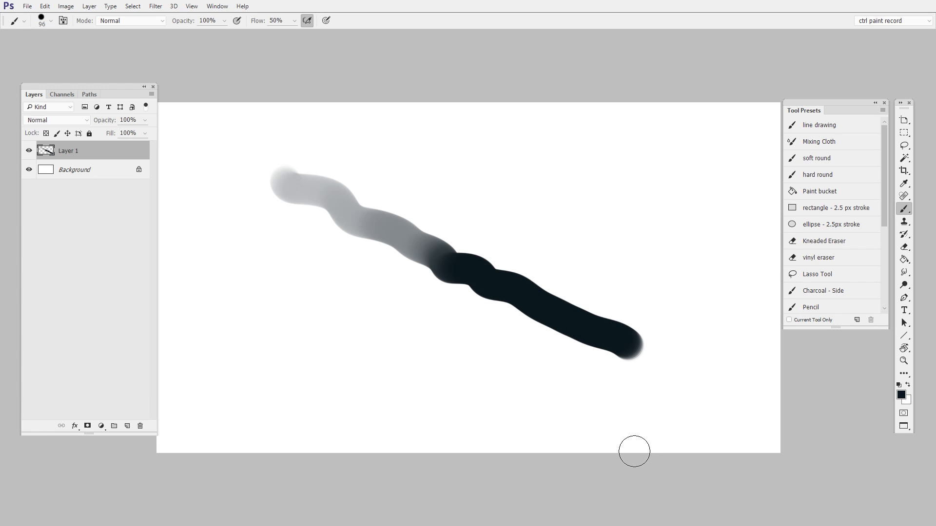